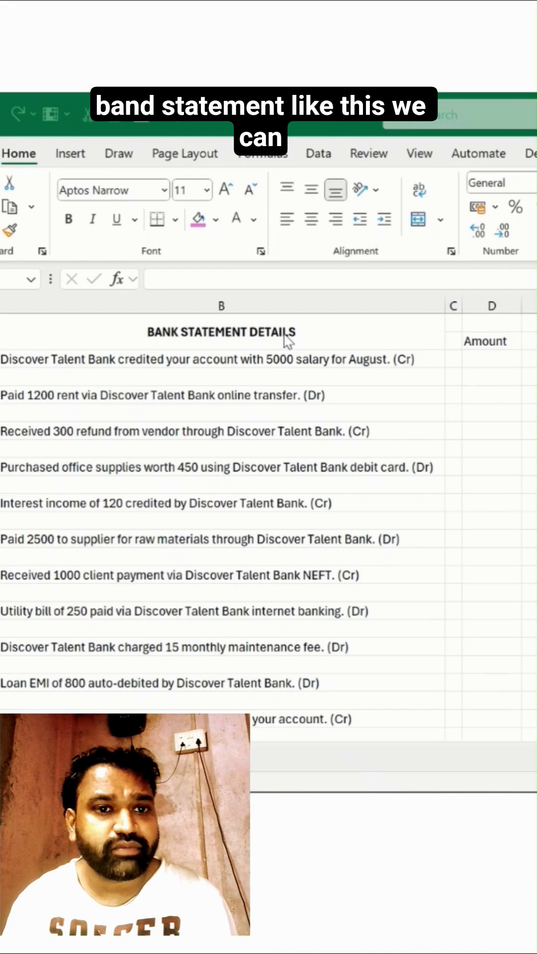
Select the statement descriptions and open the first salary description for editing
{"action": "left_click", "coordinate": [213, 358]}
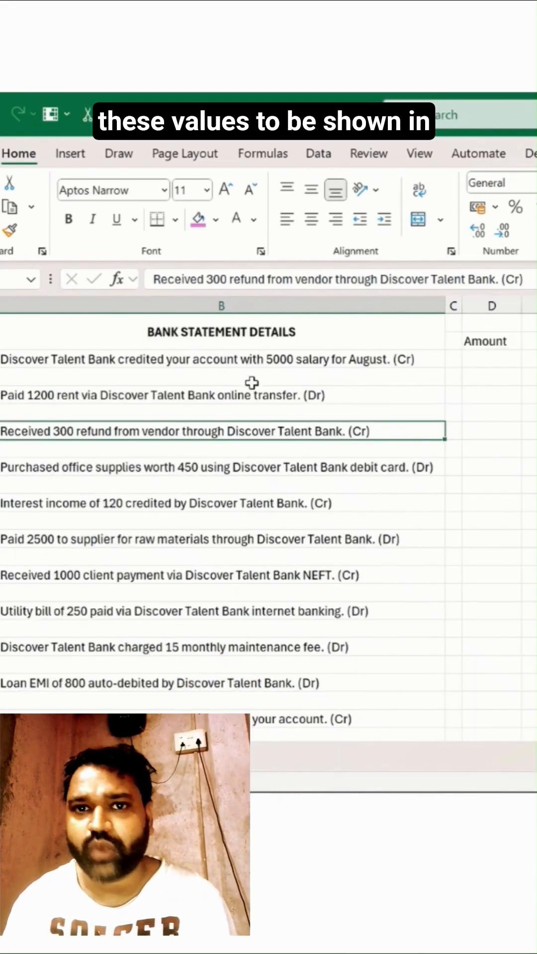
{"action": "left_click", "coordinate": [491, 358]}
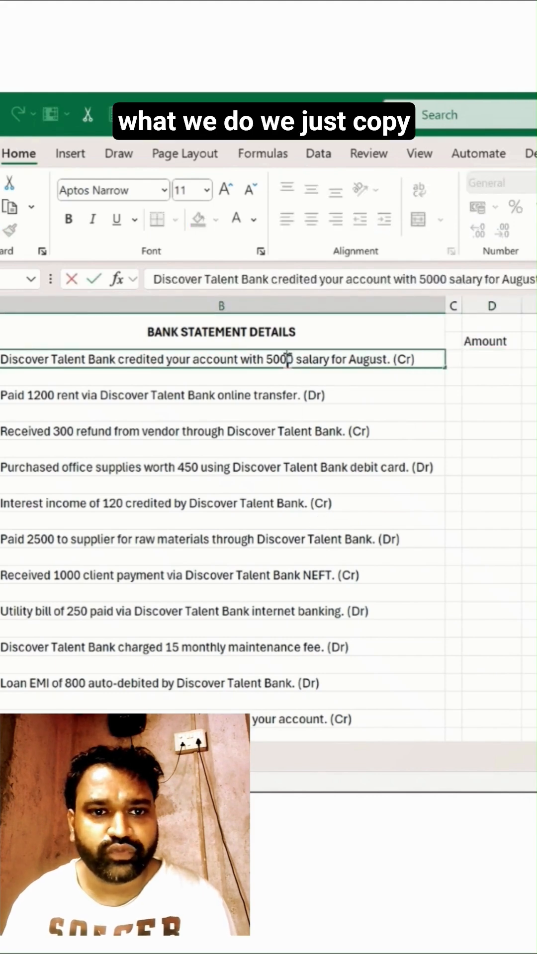
{"action": "left_click", "coordinate": [491, 358]}
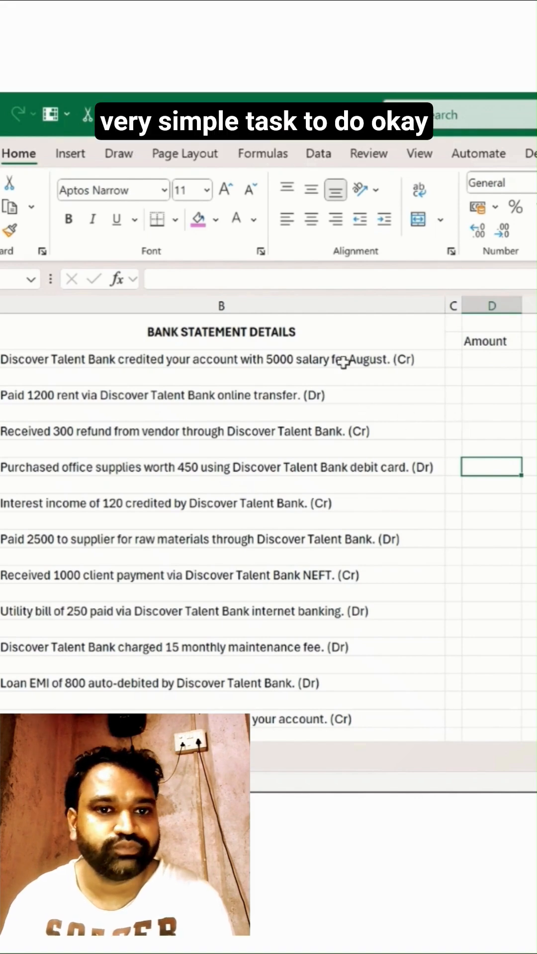
Select the statement range and use Go To Special to select only the blank cells
{"action": "left_click", "coordinate": [207, 359]}
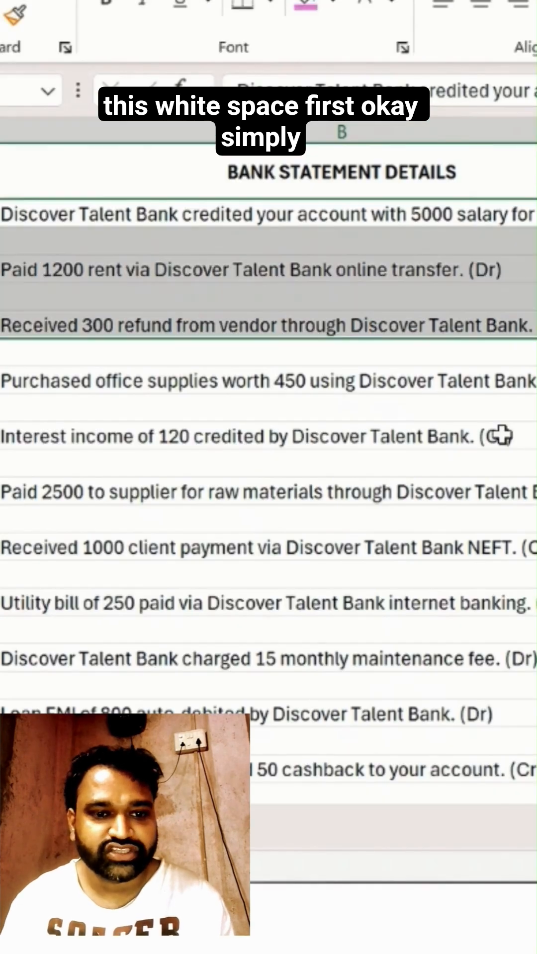
{"action": "scroll", "scroll_direction": "down", "scroll_amount": 3}
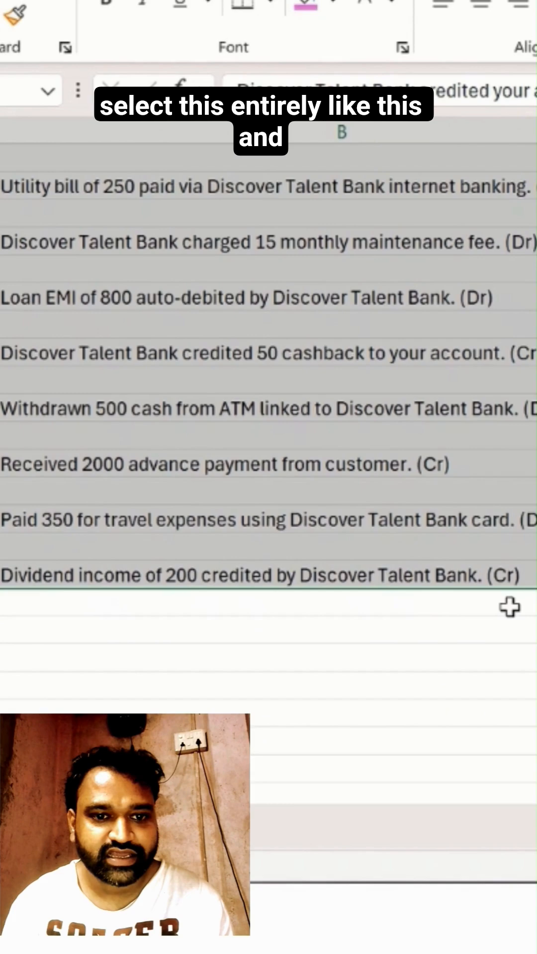
{"action": "key", "text": "ctrl+g"}
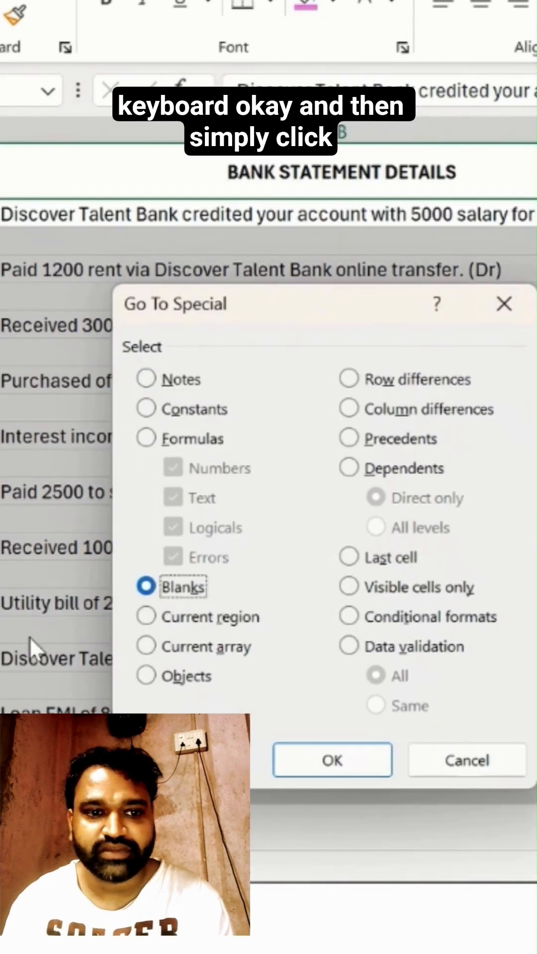
{"action": "left_click", "coordinate": [332, 760]}
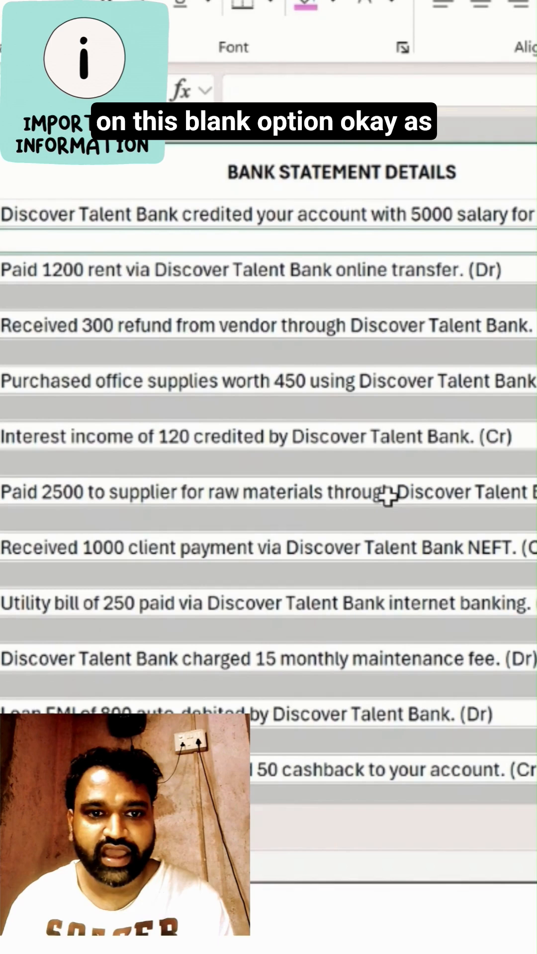
{"action": "mouse_move", "coordinate": [252, 380]}
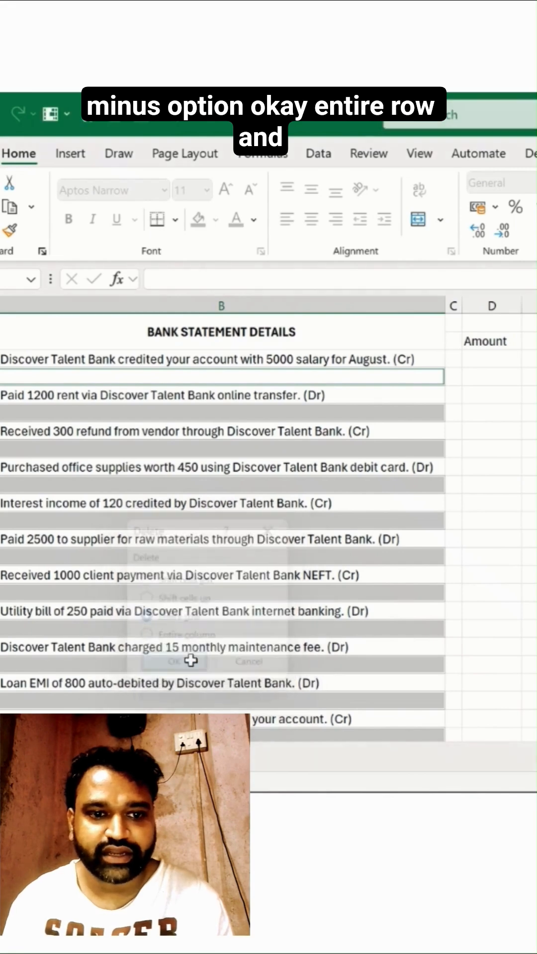
Delete the selected blank cells as entire rows so the entries close up
{"action": "left_click", "coordinate": [173, 660]}
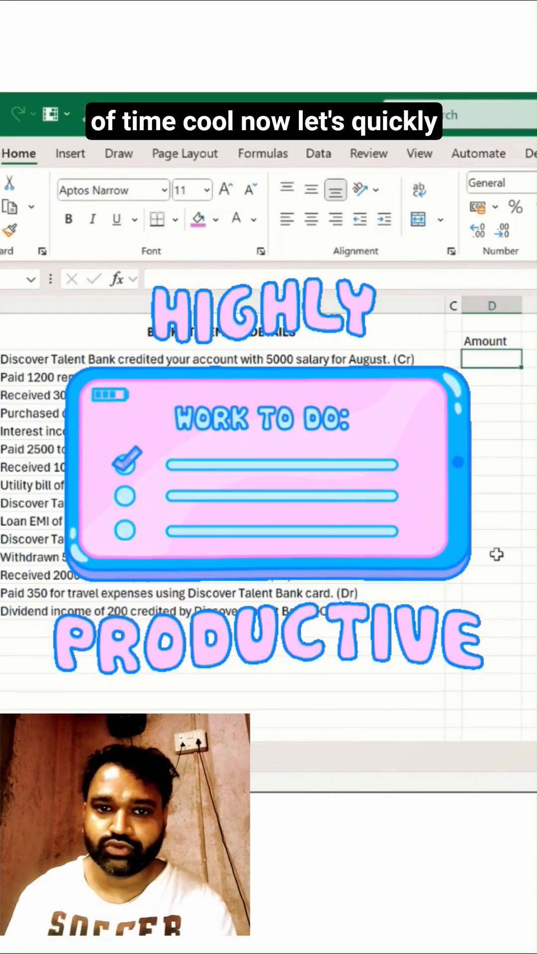
Type =REGEXEXTRACT(B3,"[0-9]+" in D3 to extract the digits from B3
{"action": "type", "text": "=reg"}
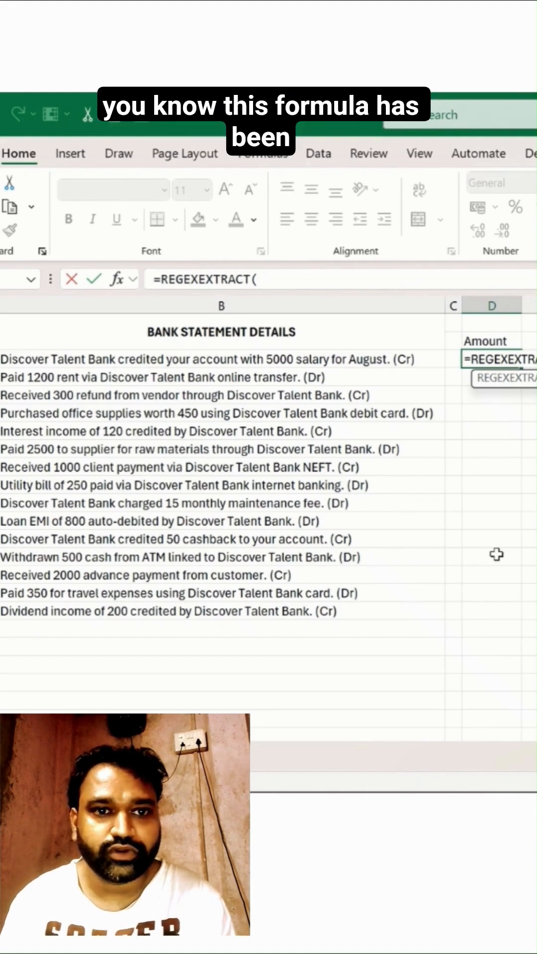
{"action": "left_click", "coordinate": [182, 359]}
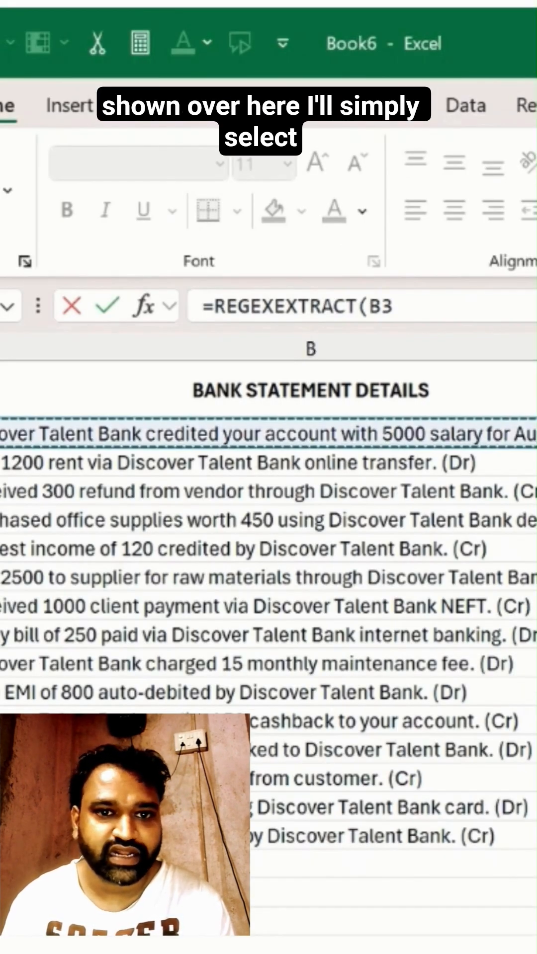
{"action": "type", "text": ","}
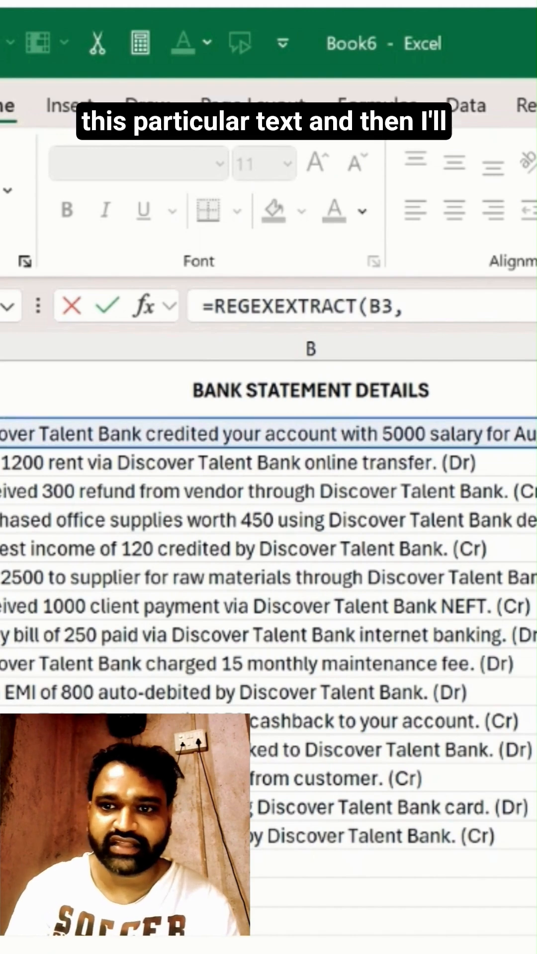
{"action": "type", "text": "\""}
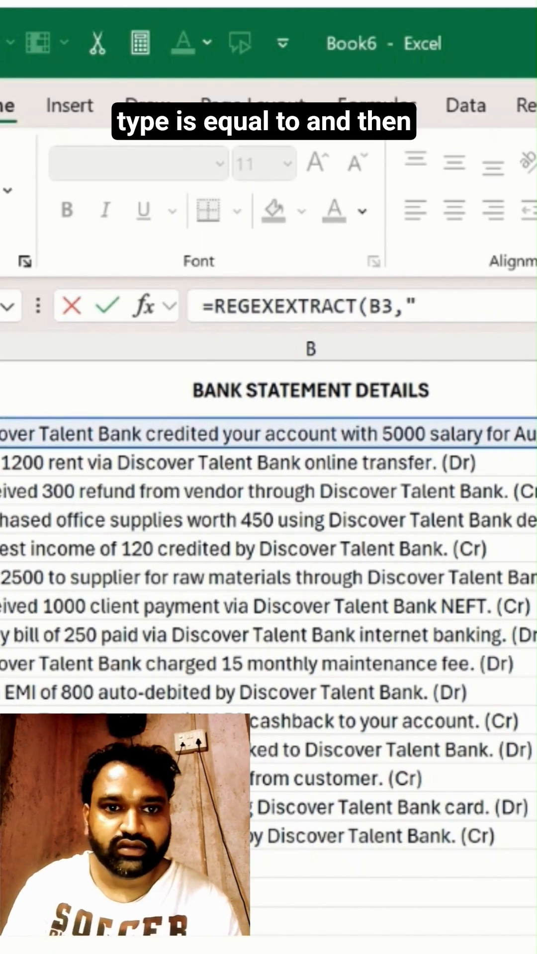
{"action": "type", "text": "{"}
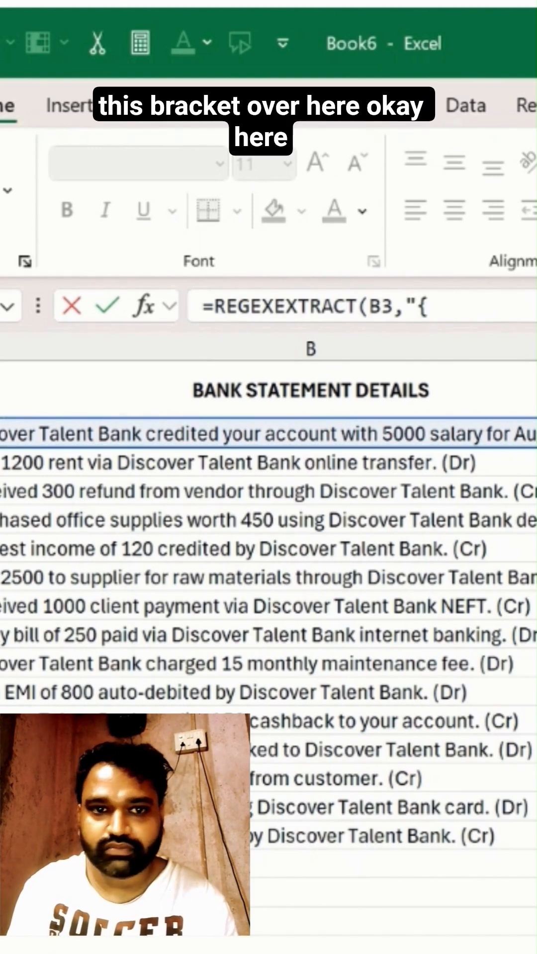
{"action": "type", "text": "["}
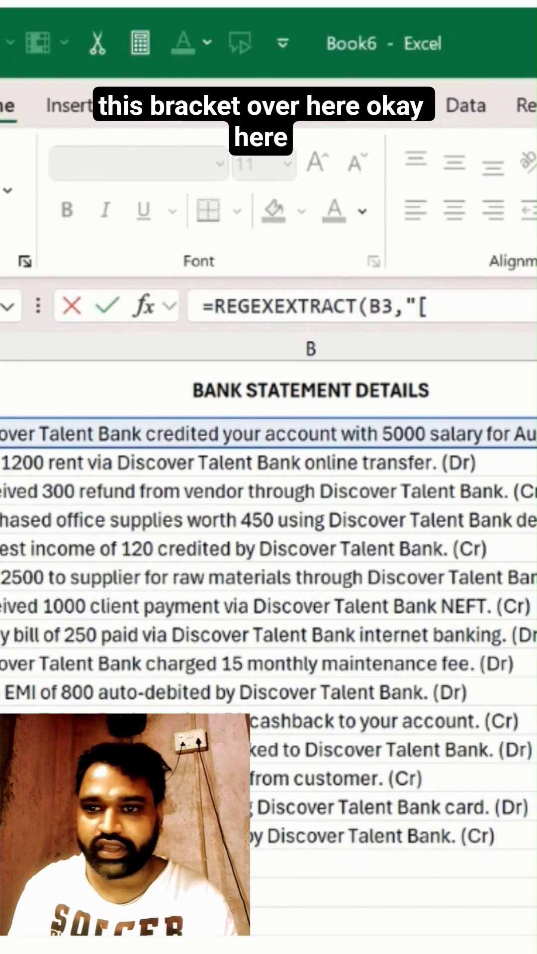
{"action": "type", "text": "0"}
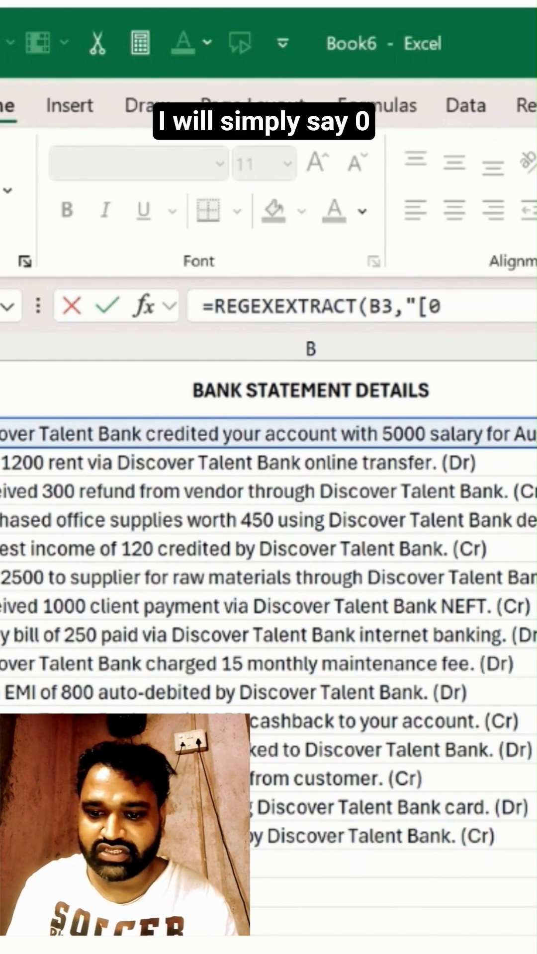
{"action": "type", "text": "-"}
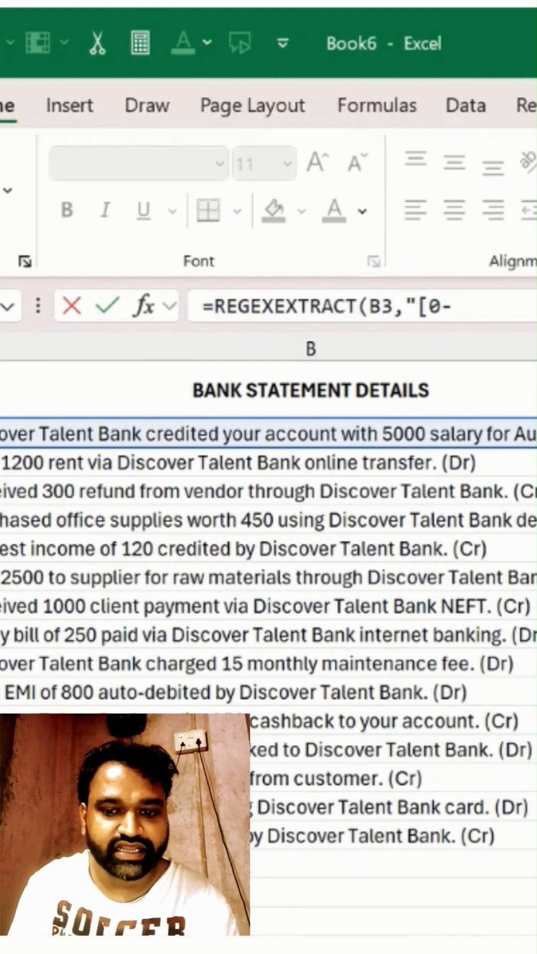
{"action": "type", "text": "9"}
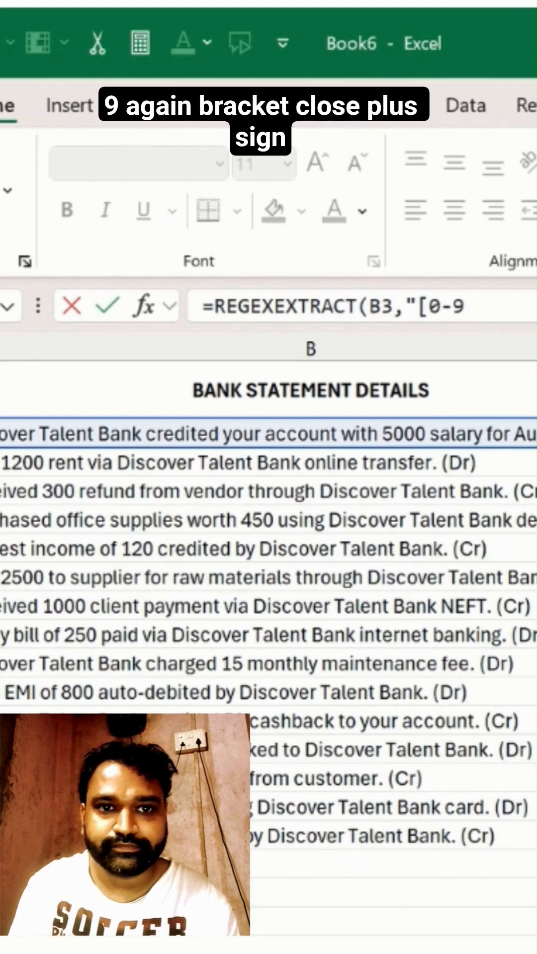
{"action": "type", "text": "]"}
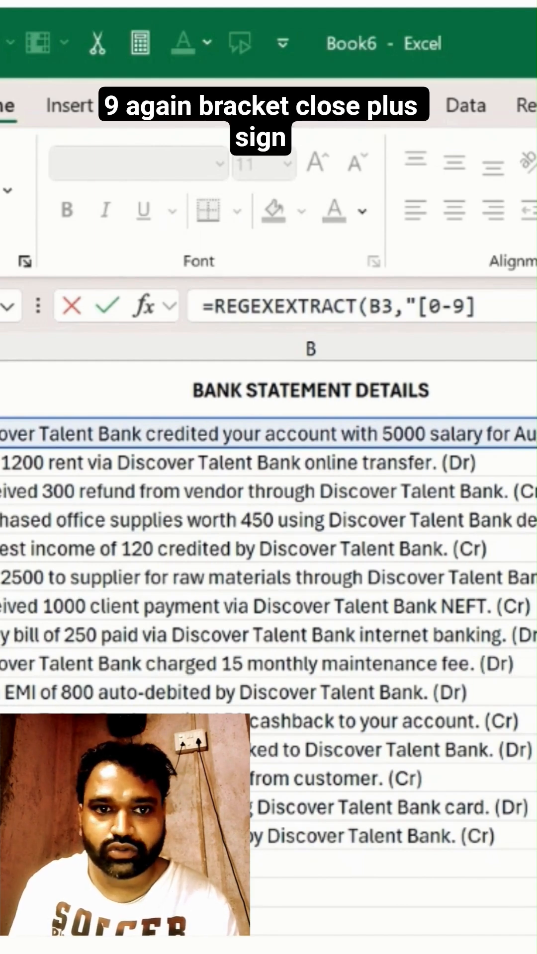
{"action": "type", "text": "+"}
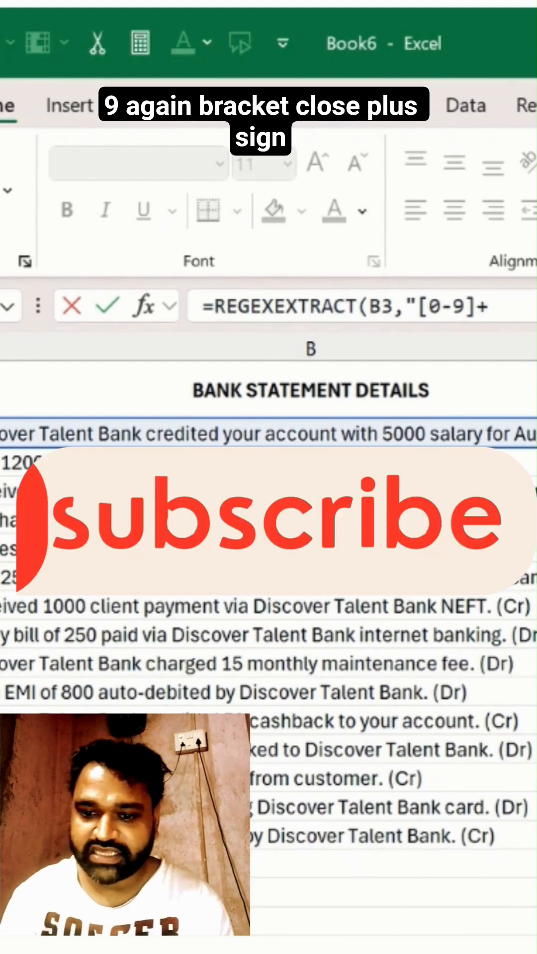
{"action": "type", "text": "\""}
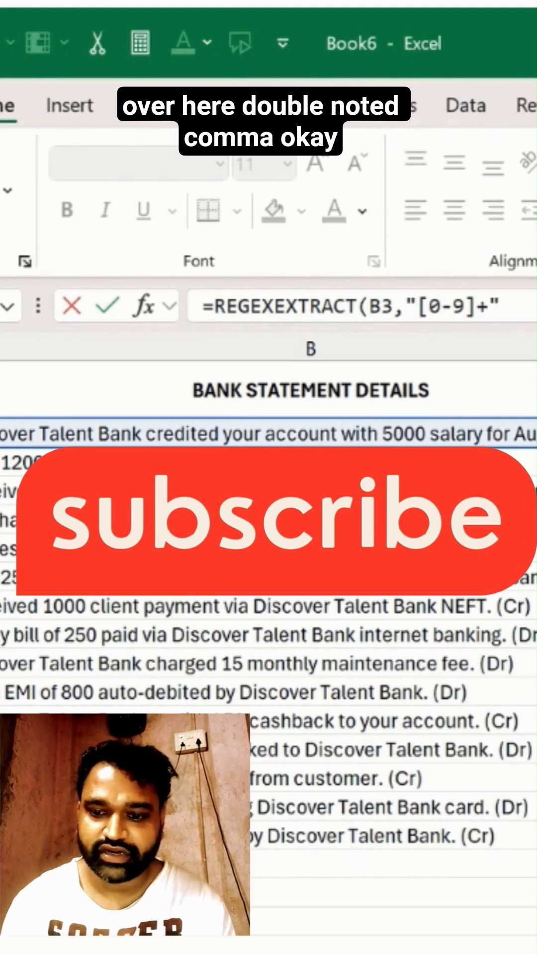